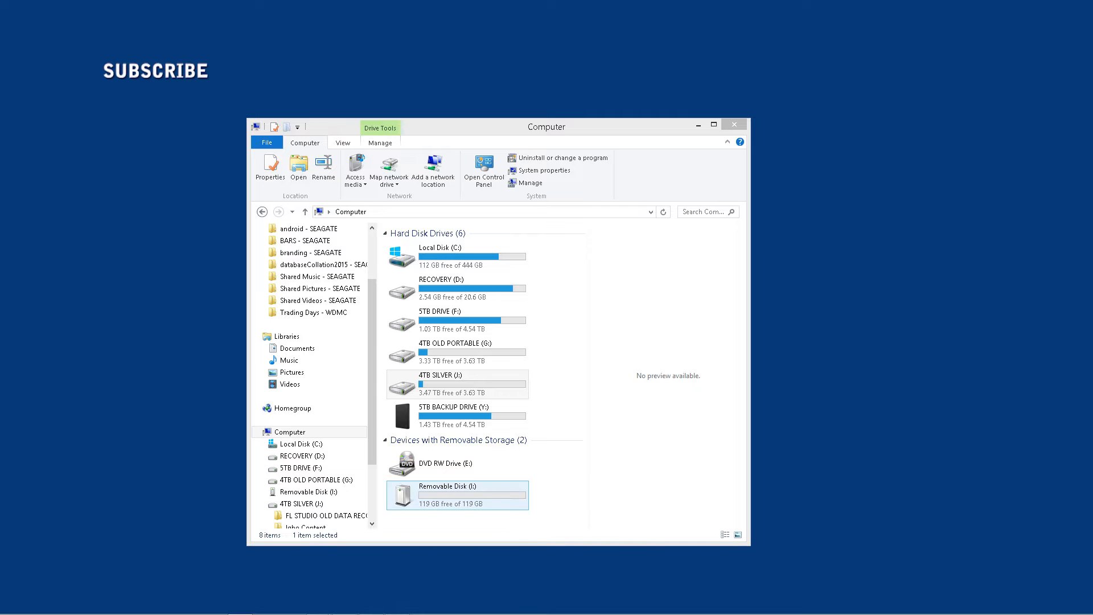
Step: Search "disk manag" and launch Disk Management via "Create and format hard disk partitions"
left_click(457, 384)
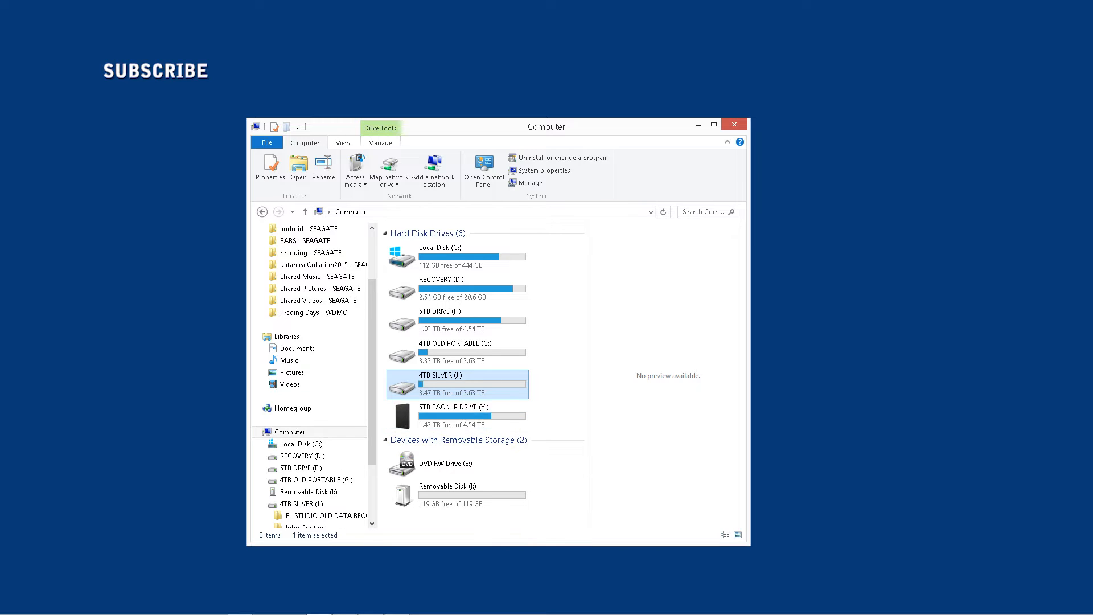
mouse_move(457, 495)
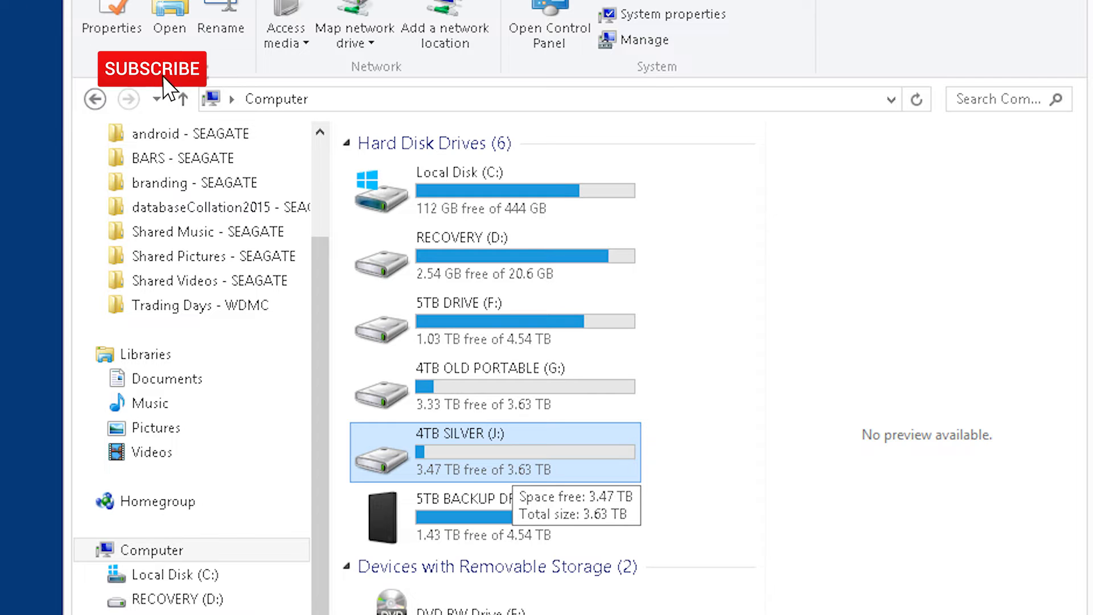
left_click(151, 68)
type("d")
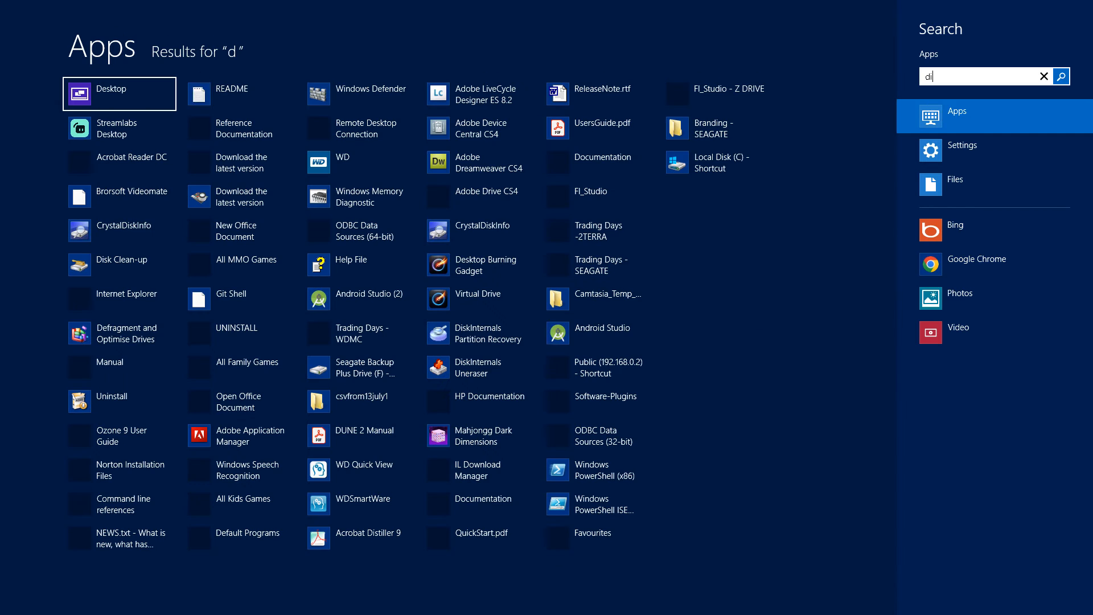
type("isk manag")
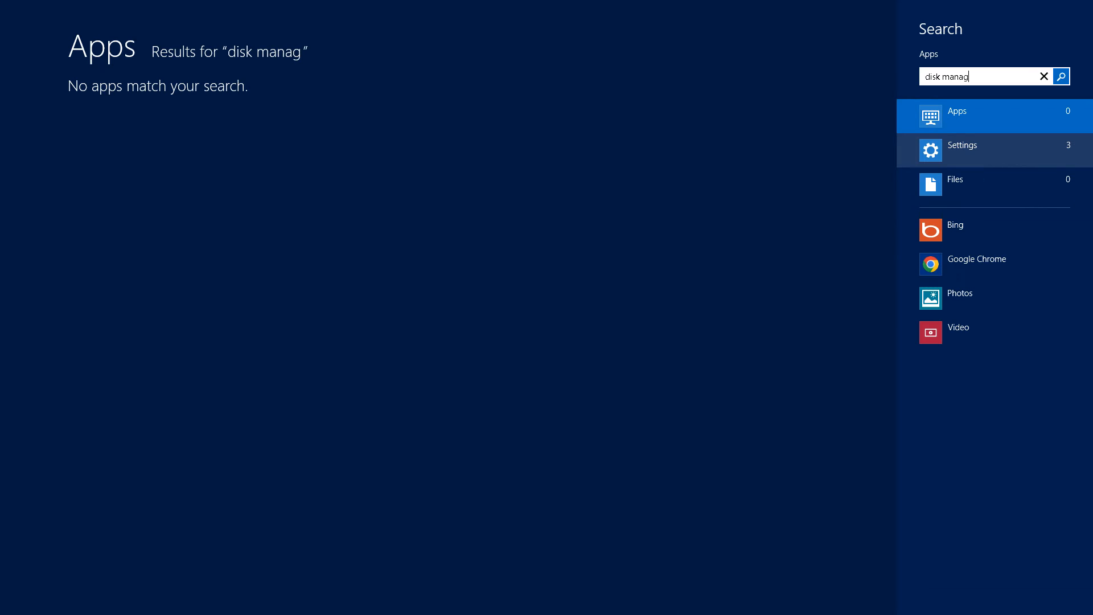
left_click(962, 150)
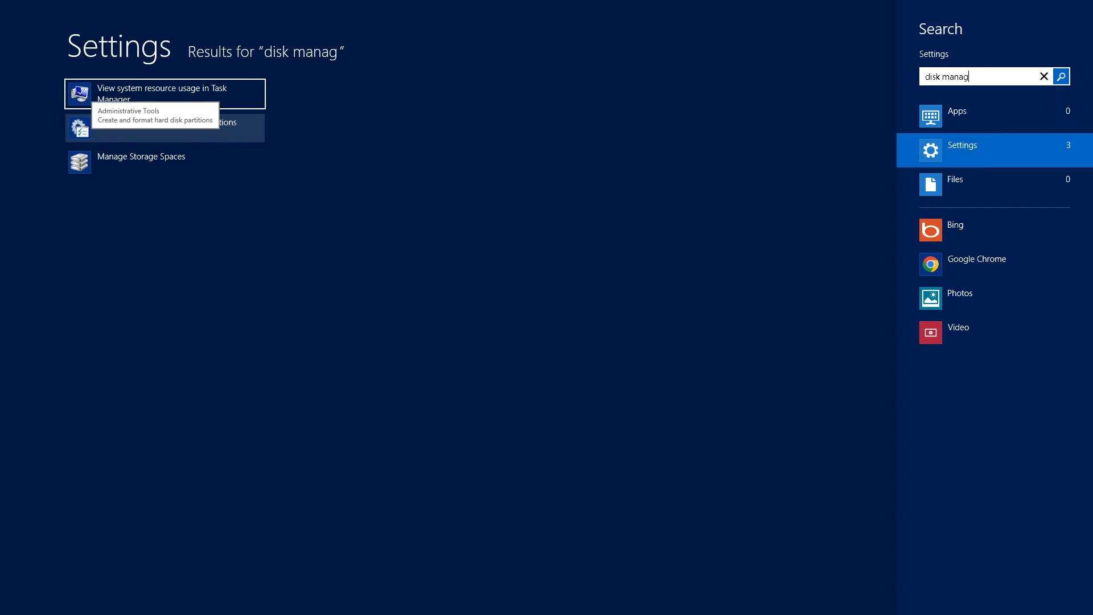
left_click(154, 126)
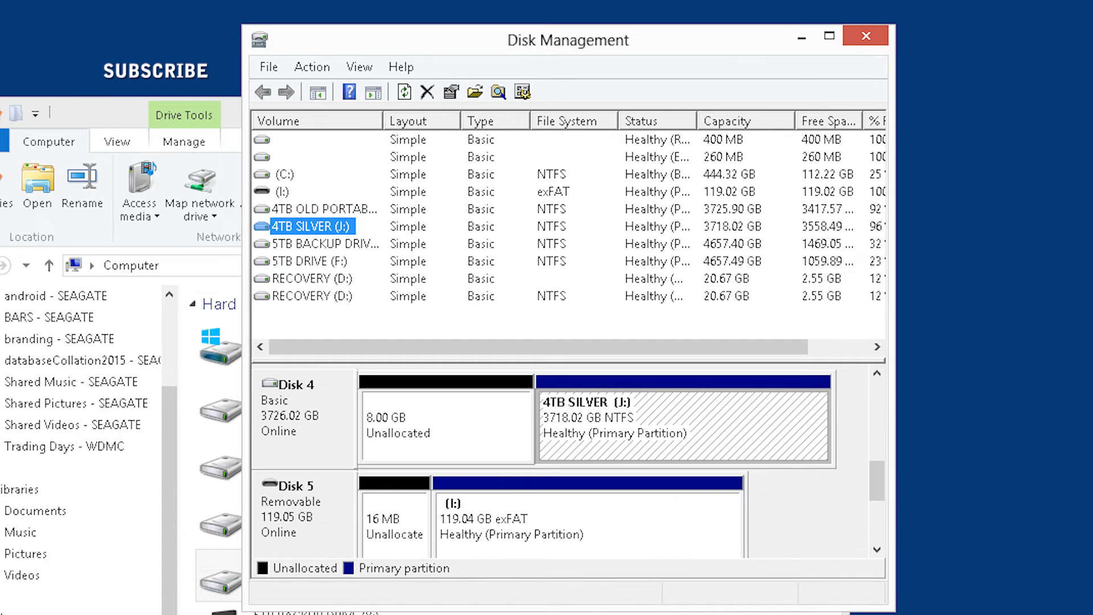
Step: Bring up Change Drive Letter and Paths for the 4TB SILVER (J:) volume
right_click(310, 226)
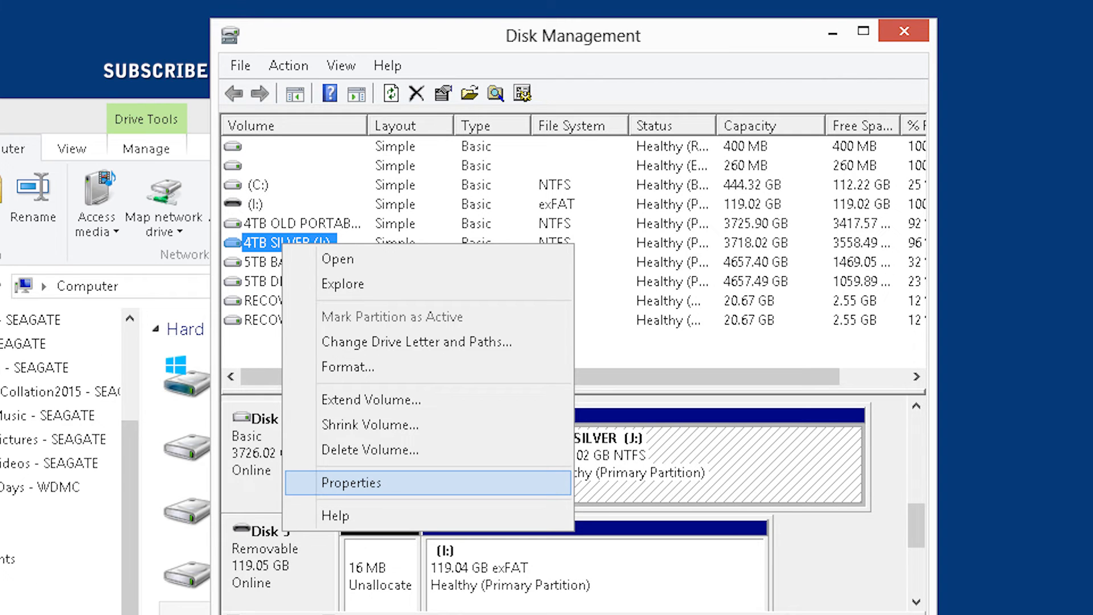
mouse_move(417, 342)
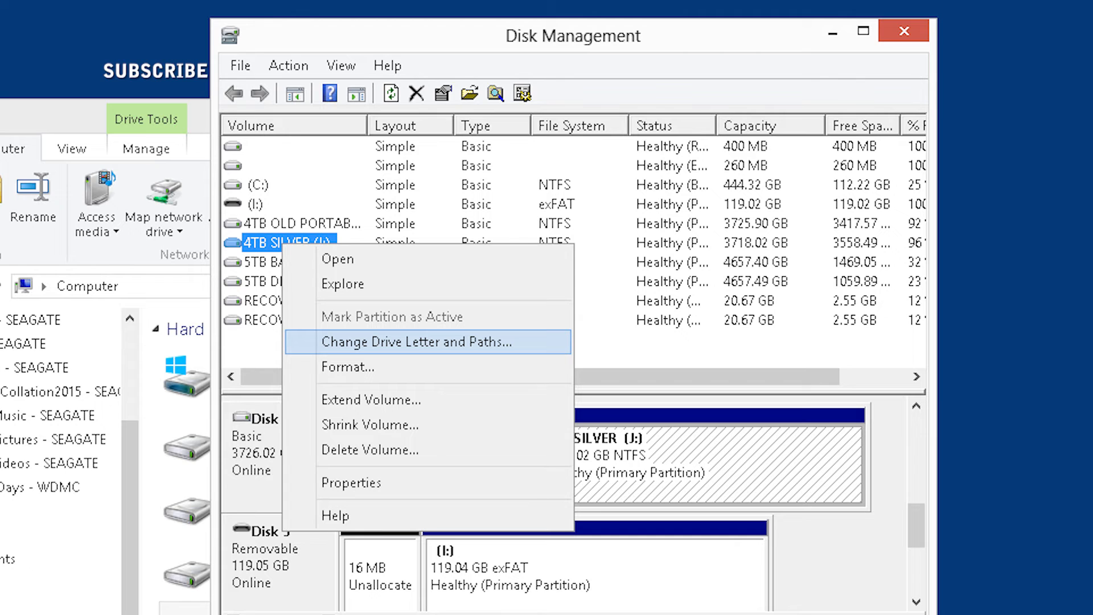
left_click(410, 342)
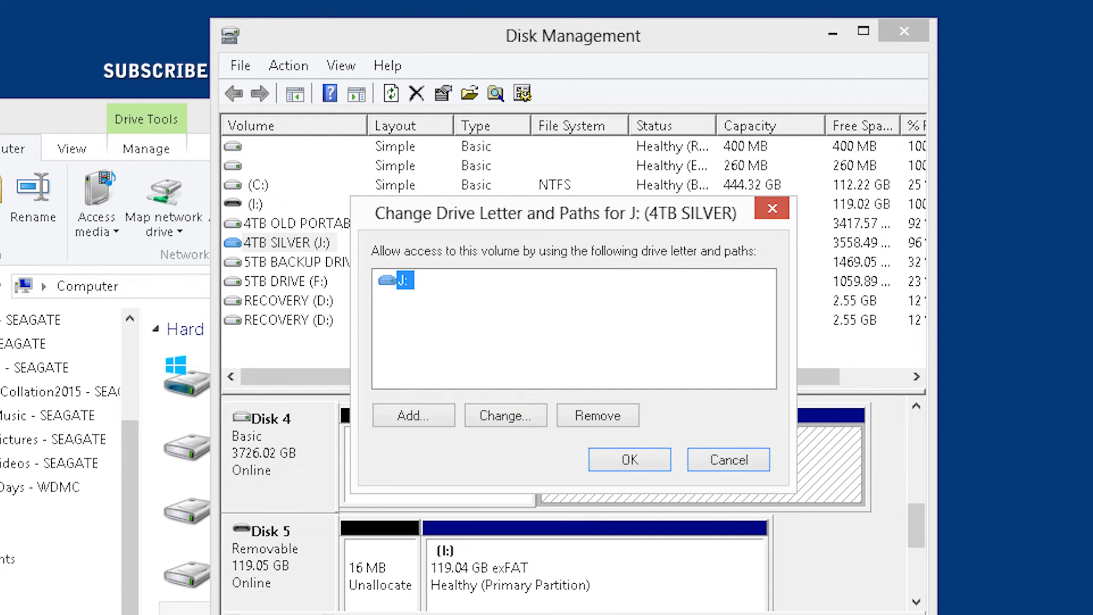
Step: Assign letter H to 4TB SILVER in place of J and confirm the warning
left_click(504, 415)
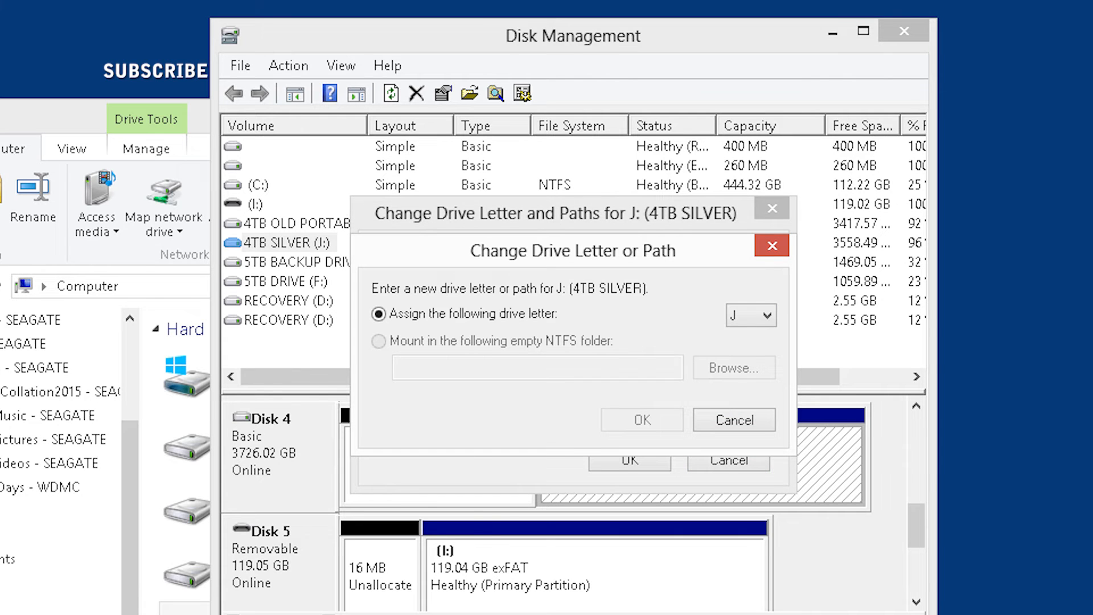
left_click(766, 314)
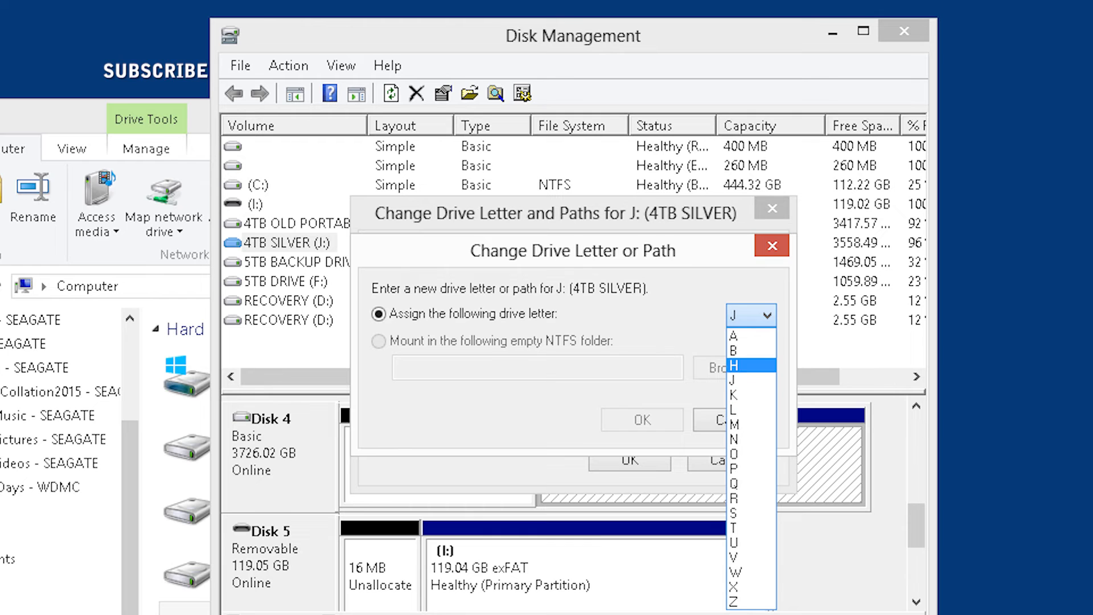
left_click(732, 365)
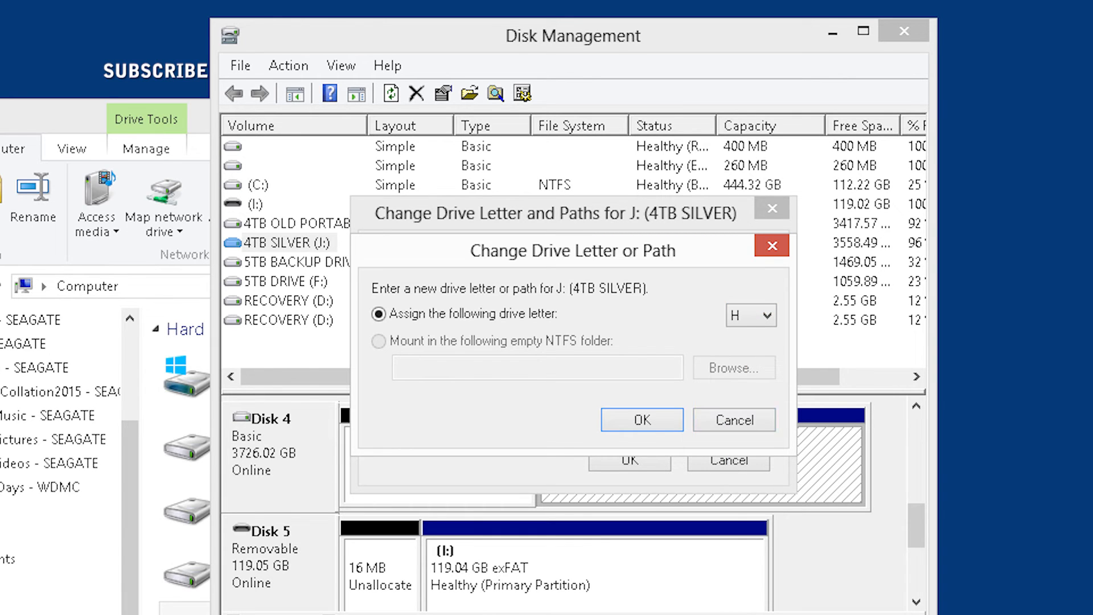
left_click(641, 420)
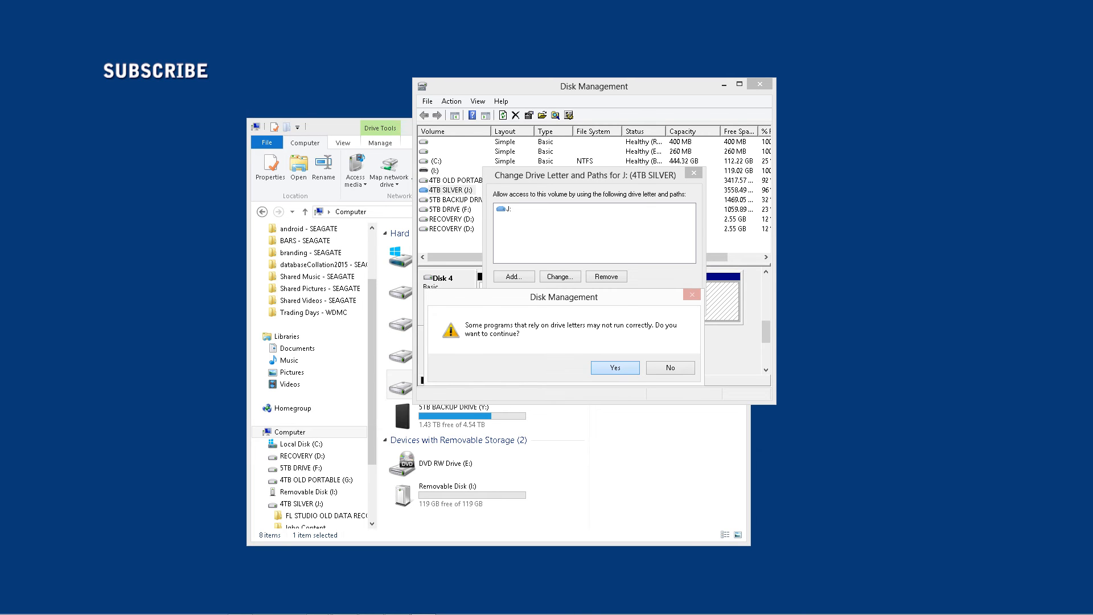
left_click(614, 368)
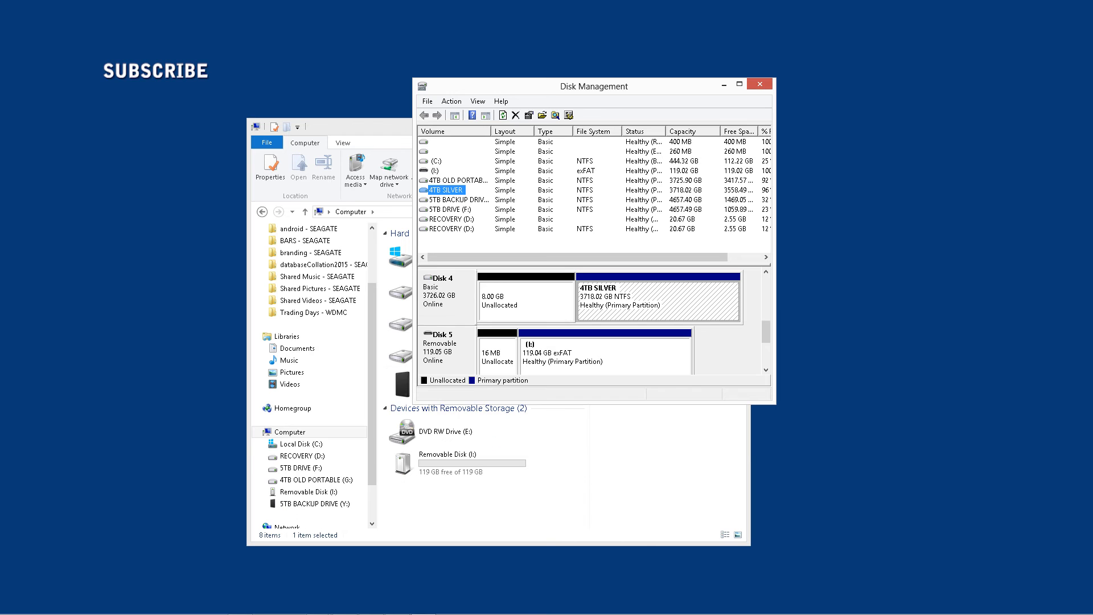